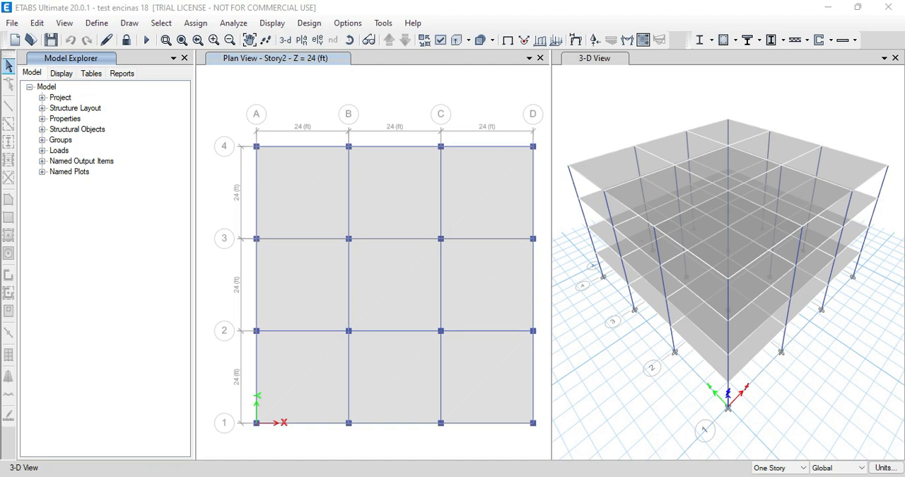
mouse_move(564, 450)
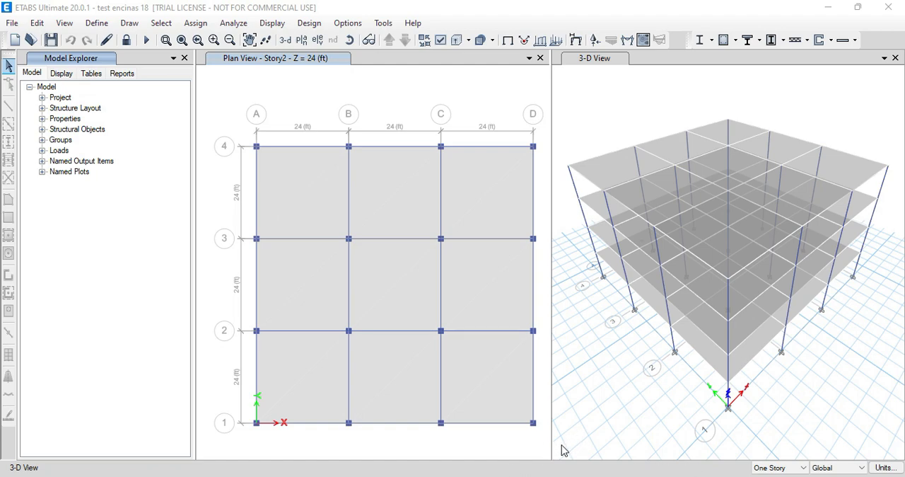
mouse_move(582, 446)
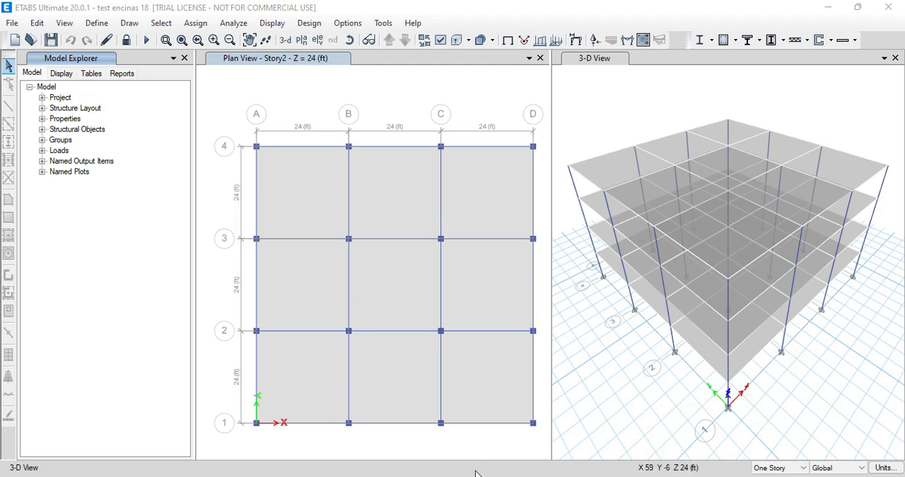
mouse_move(558, 369)
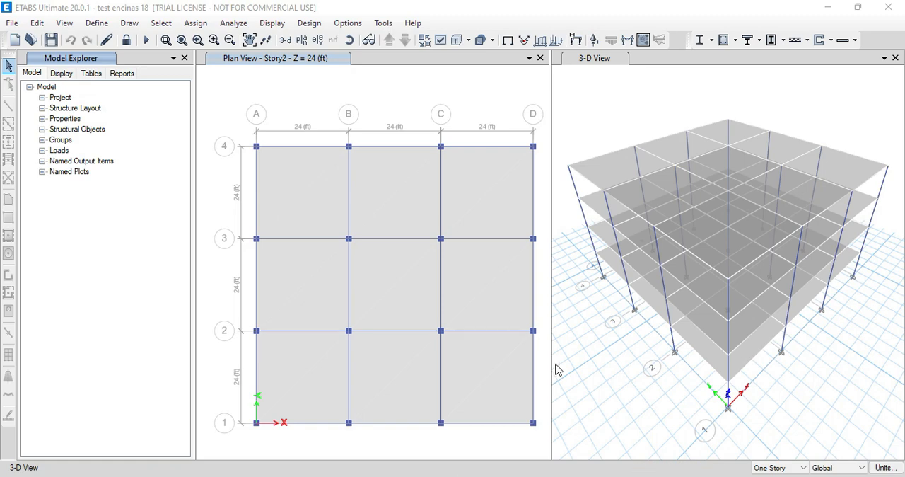
mouse_move(566, 353)
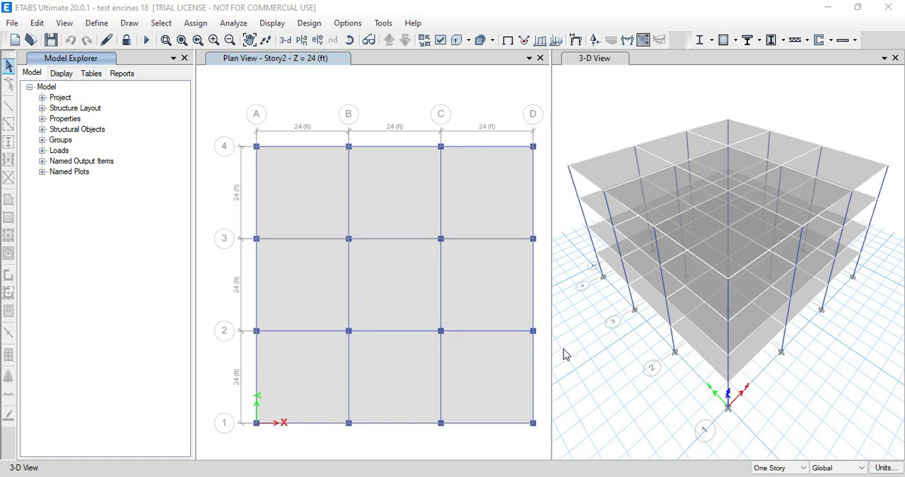
mouse_move(475, 303)
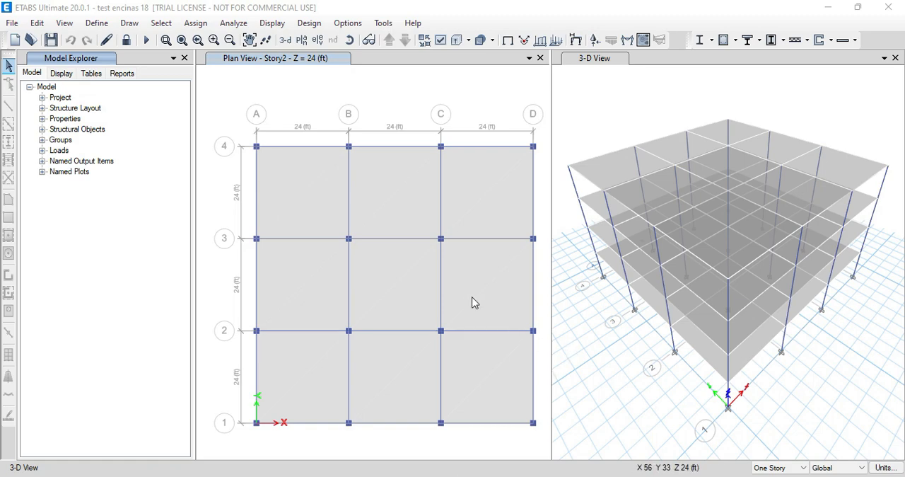
mouse_move(395, 297)
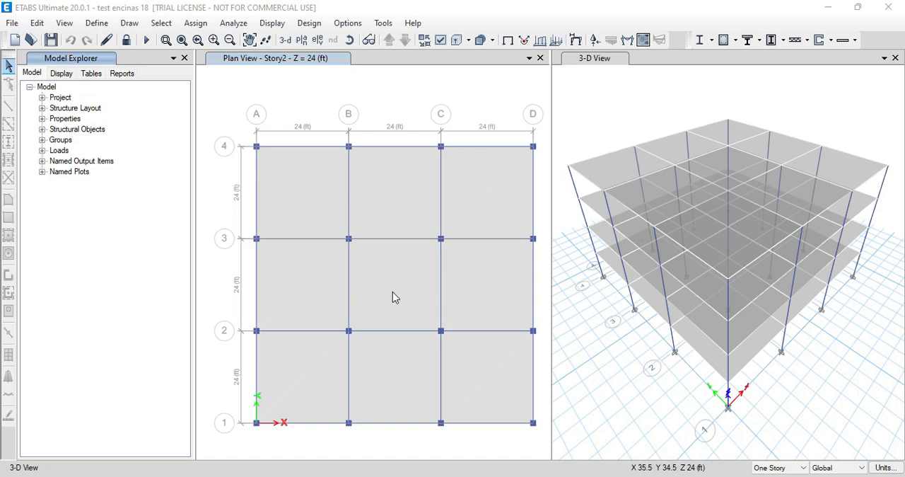
mouse_move(388, 253)
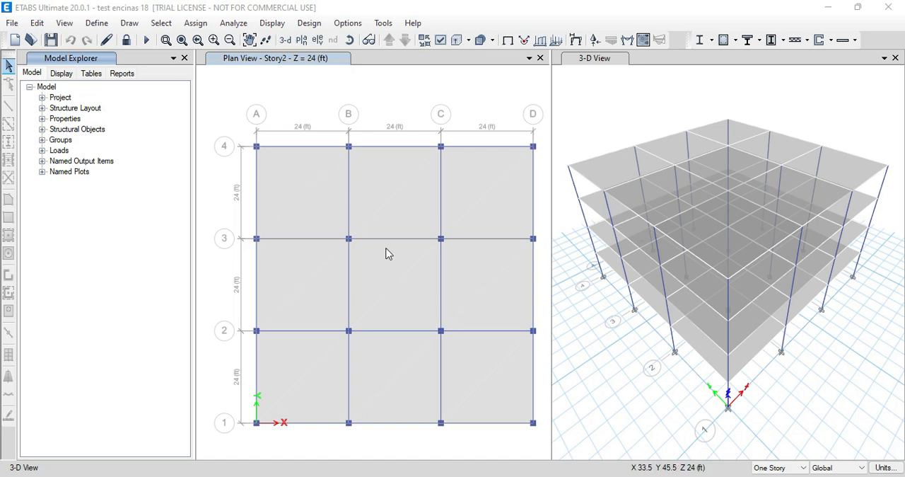
mouse_move(393, 259)
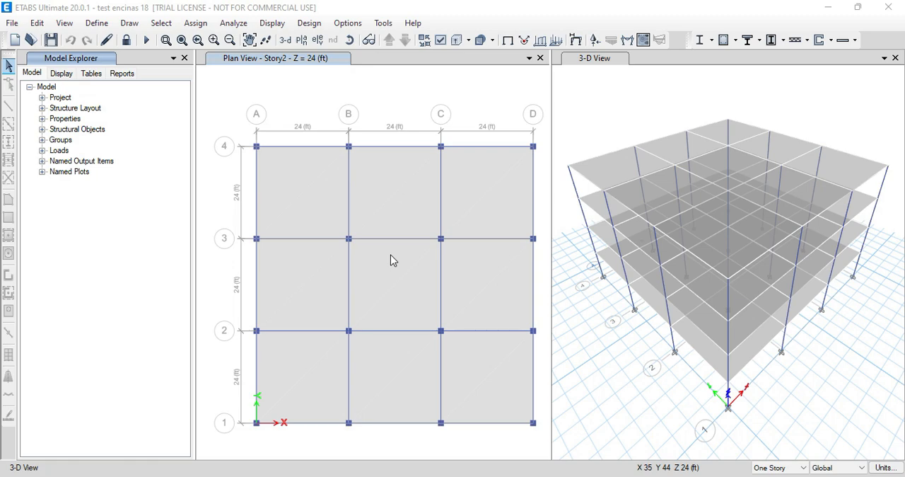
mouse_move(396, 234)
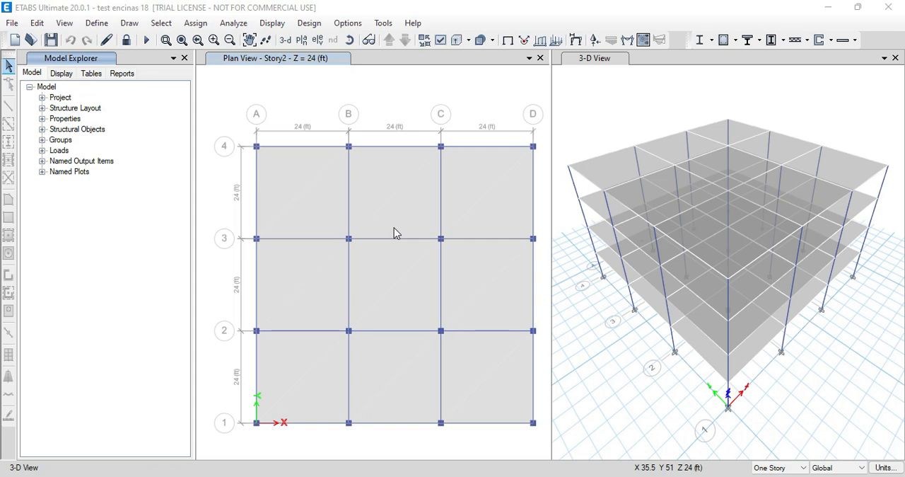
mouse_move(633, 321)
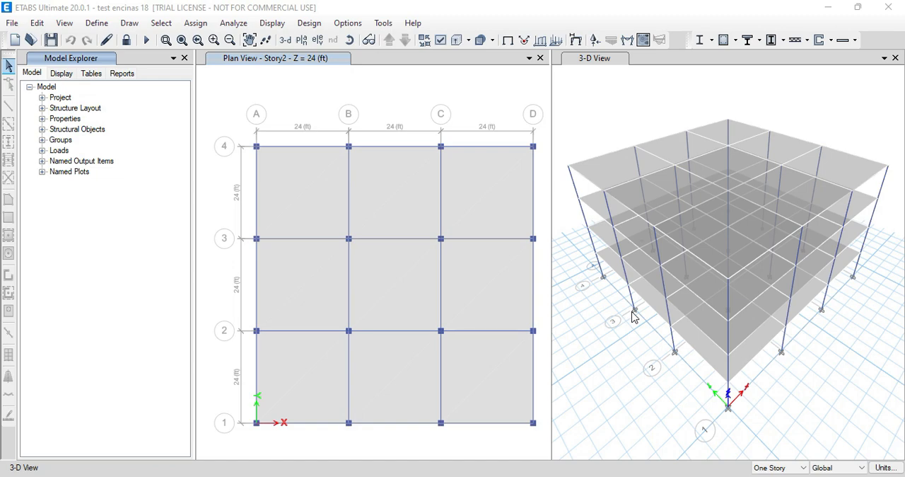
mouse_move(650, 322)
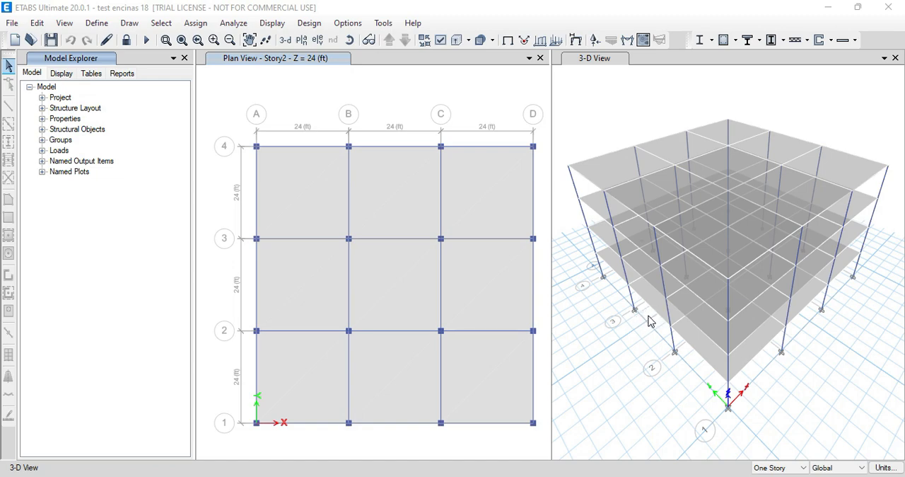
mouse_move(665, 348)
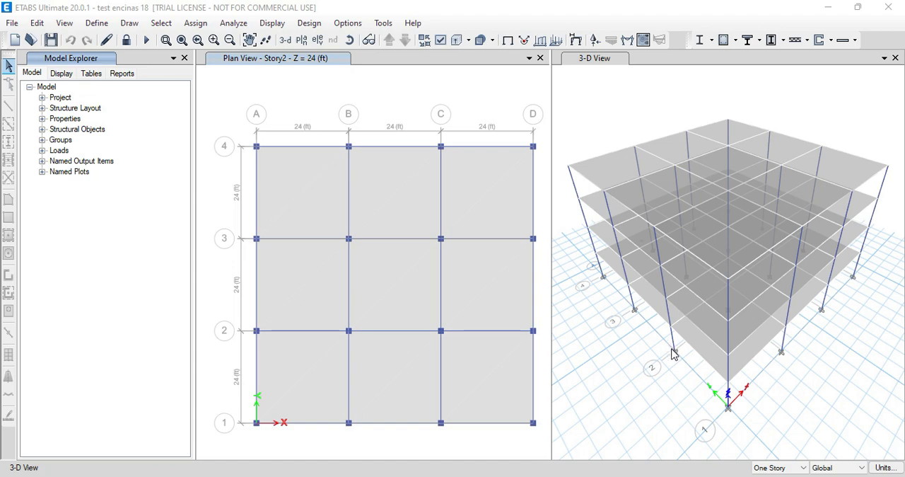
mouse_move(677, 352)
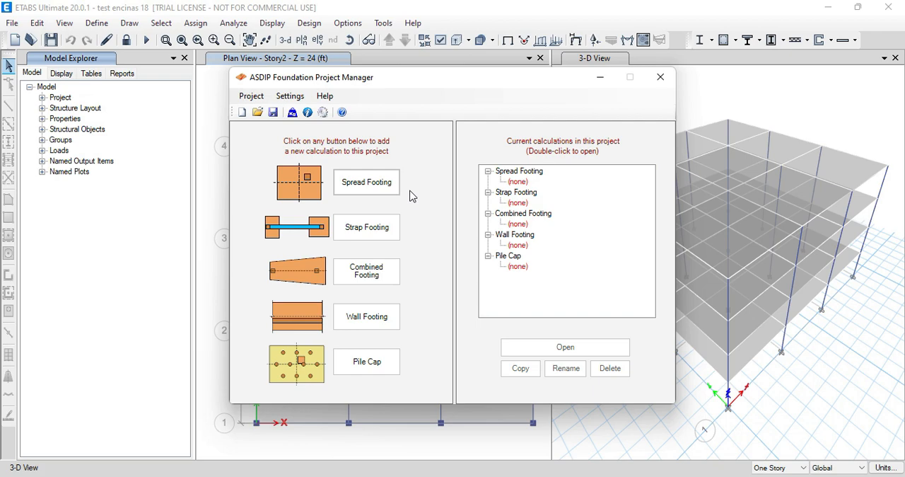
mouse_move(413, 211)
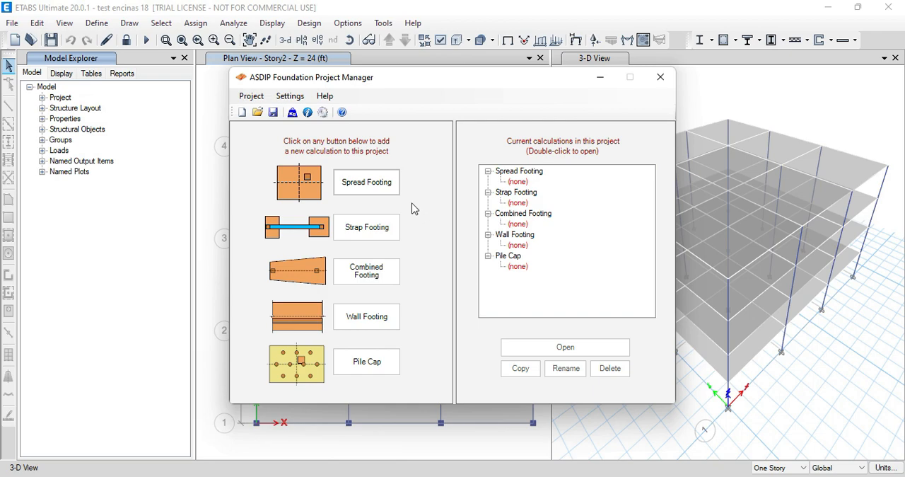
mouse_move(426, 227)
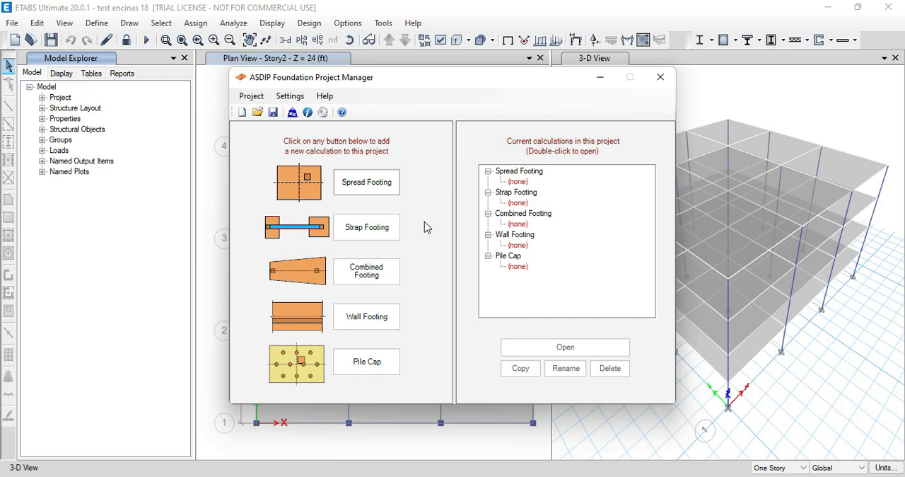
mouse_move(417, 199)
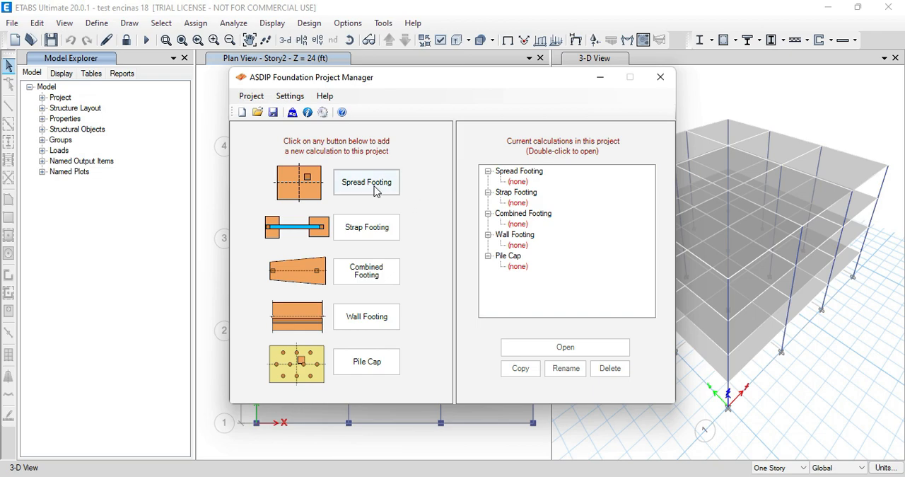
mouse_move(438, 166)
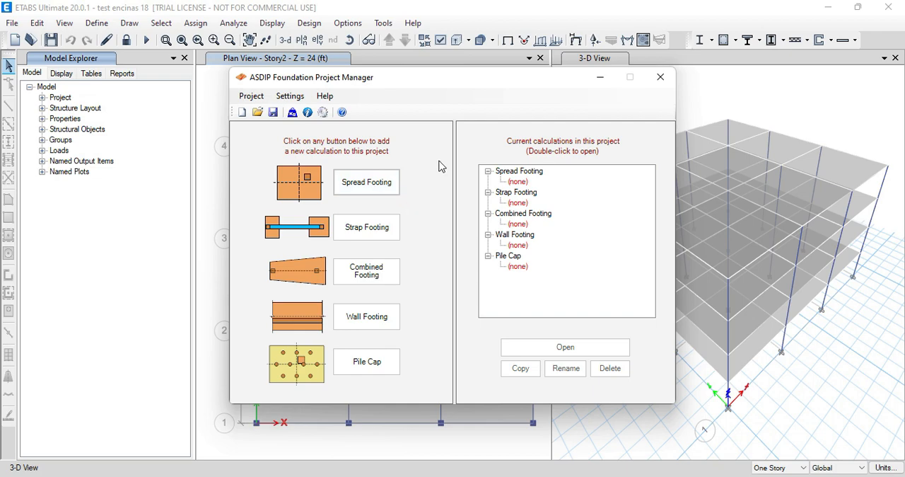
mouse_move(412, 153)
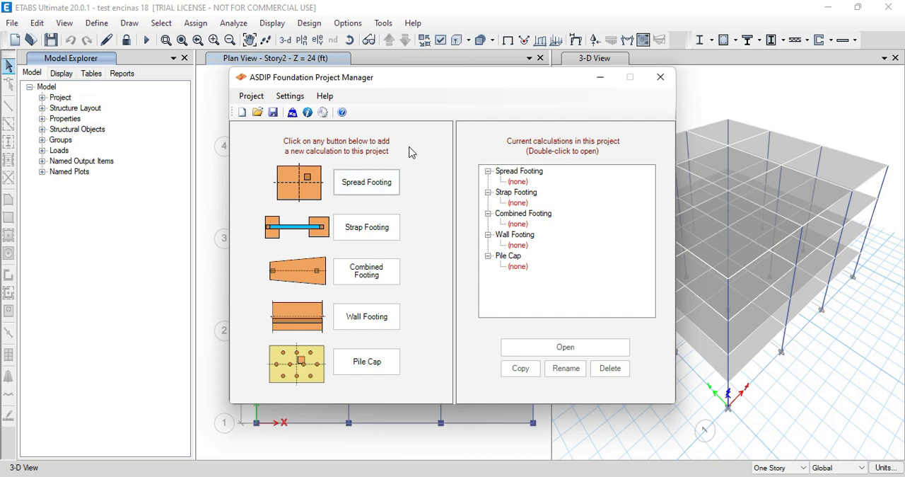
mouse_move(432, 207)
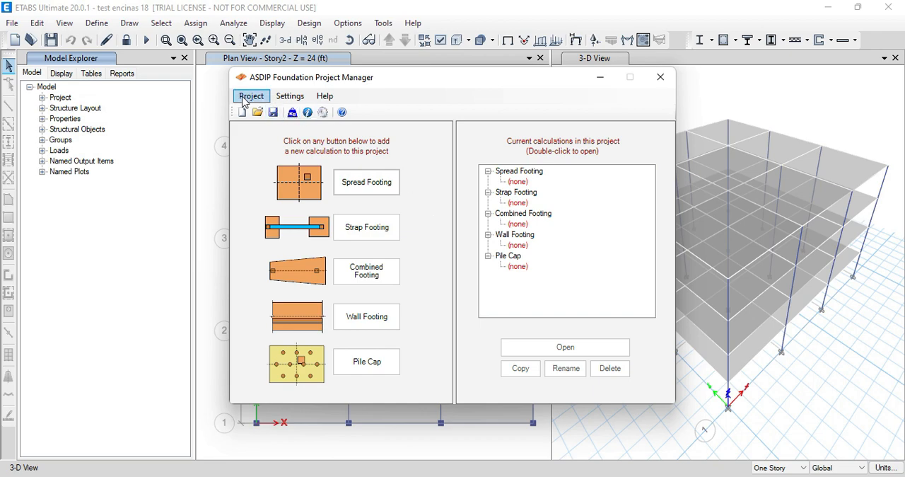
Import the ETABS column reactions to create spread footing calculations C1 through C13 and onward.
left_click(251, 96)
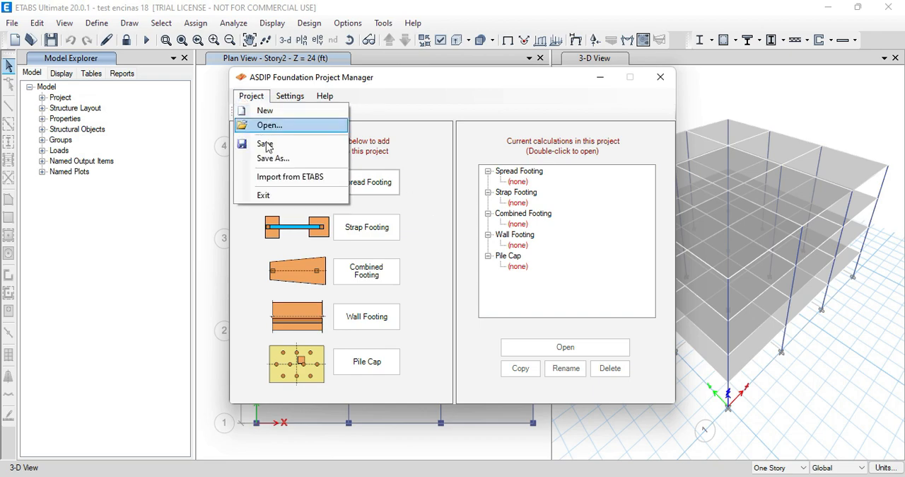
mouse_move(290, 176)
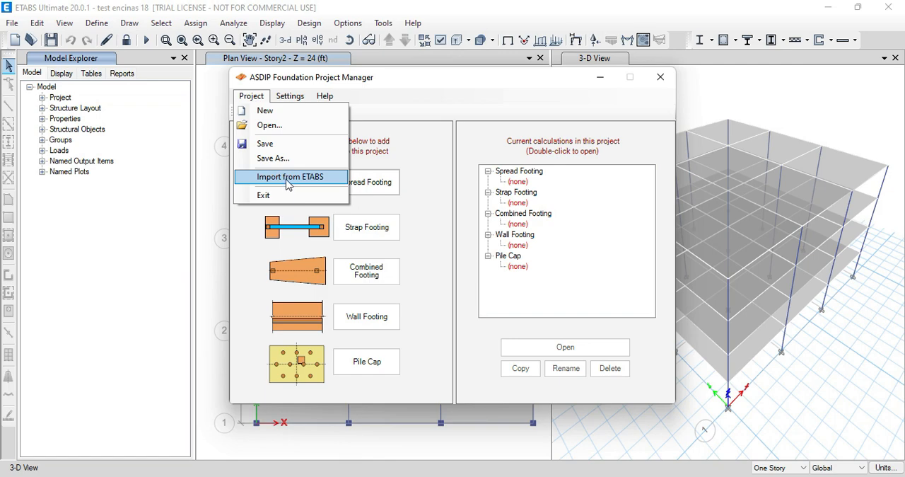
left_click(290, 176)
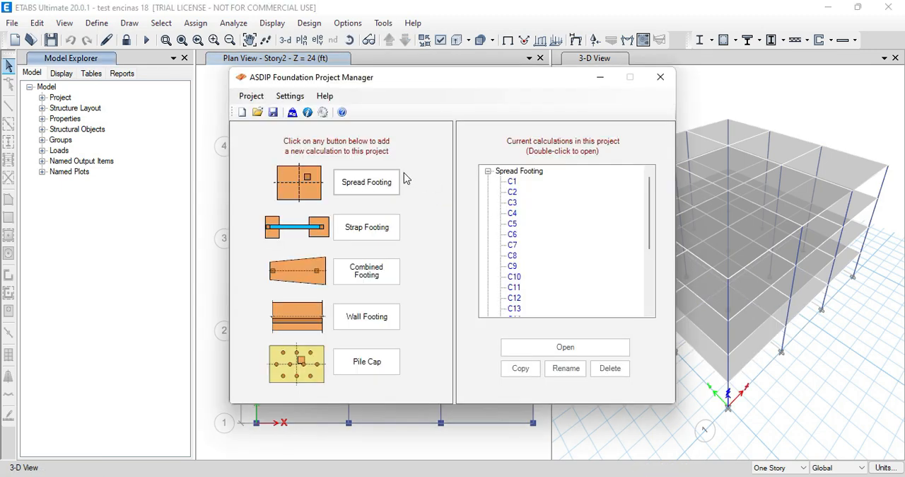
mouse_move(402, 213)
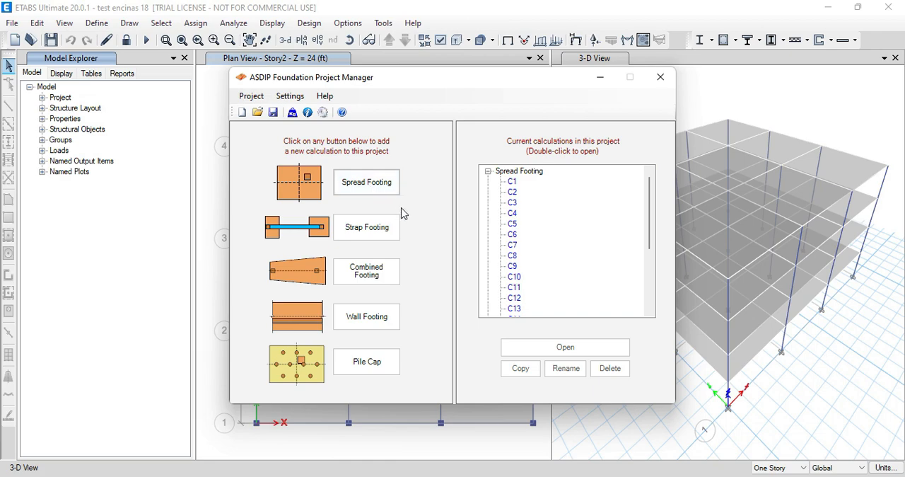
mouse_move(566, 240)
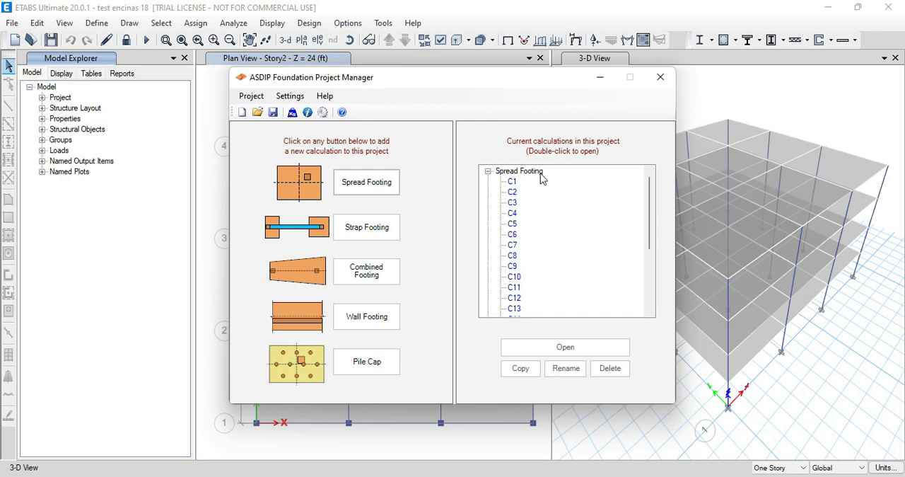
mouse_move(529, 209)
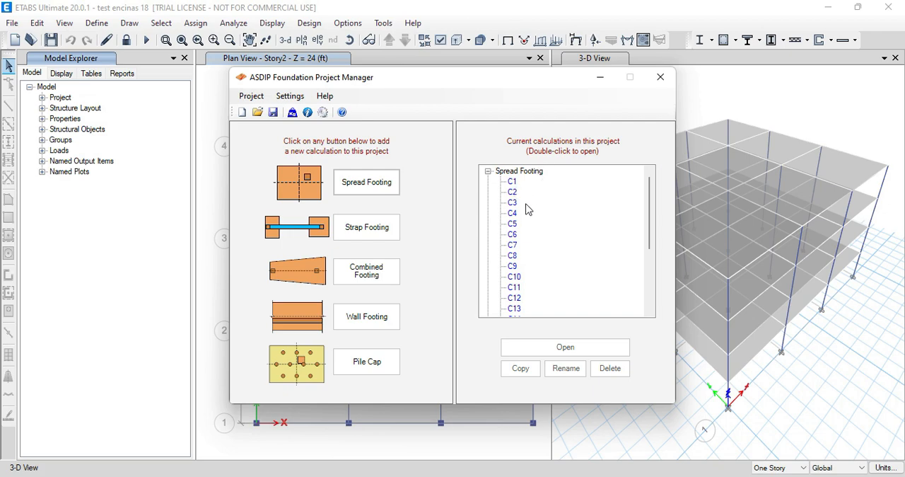
mouse_move(555, 215)
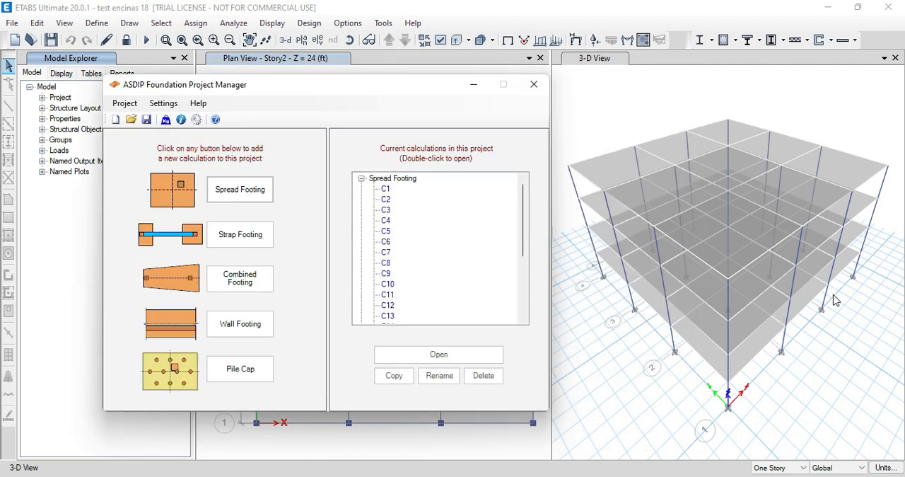
mouse_move(798, 304)
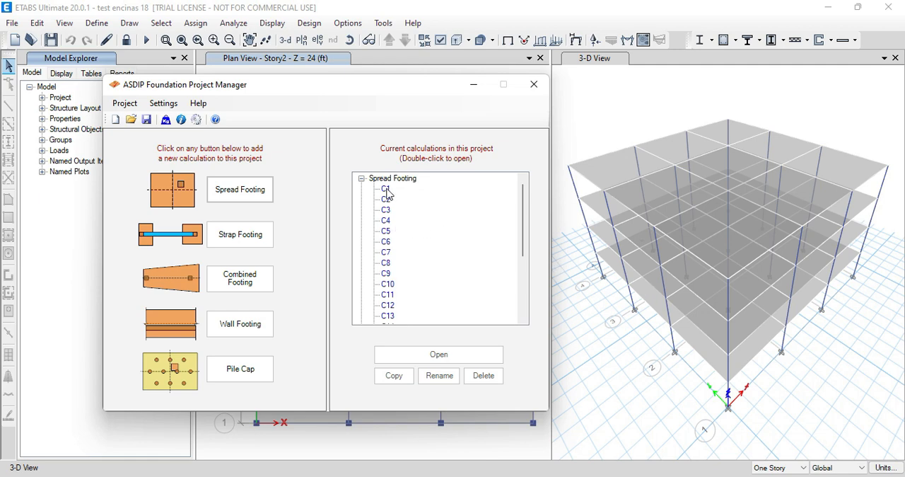
Open footing C1's design, a 12 by 8 ft, 16 in thick spread footing.
double_click(387, 188)
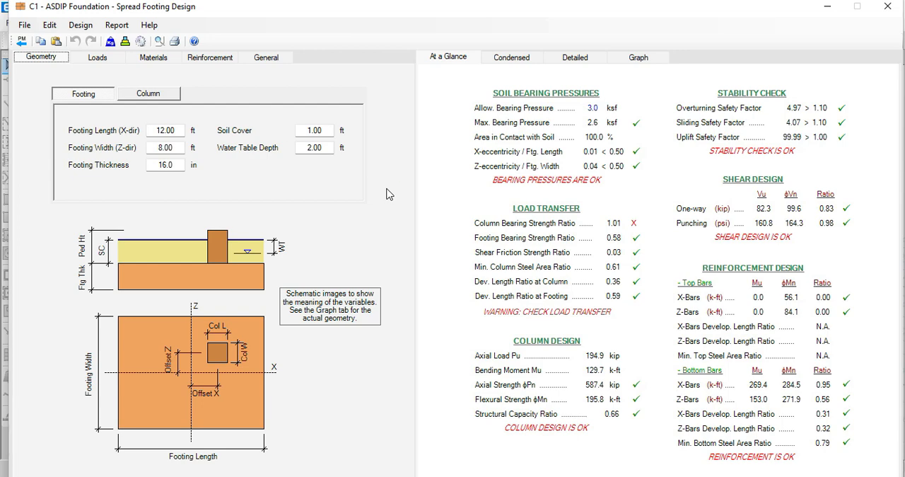
mouse_move(278, 164)
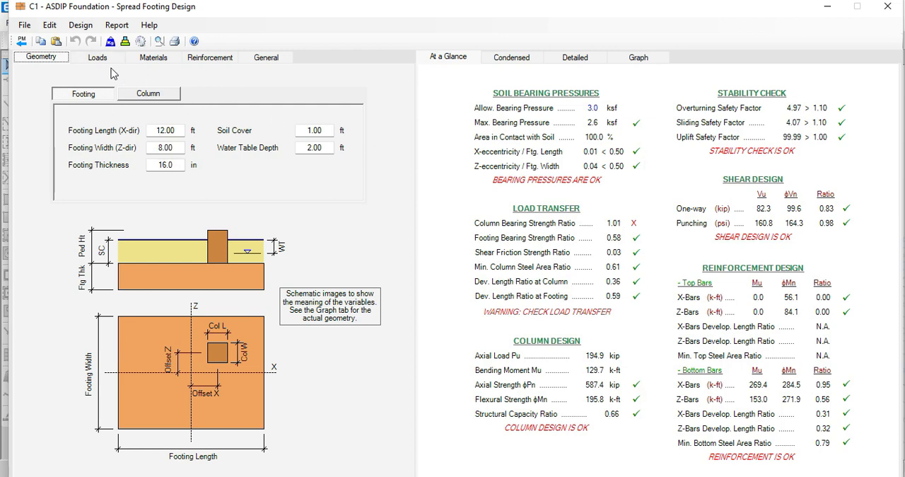
Review C1's dead, live and wind loads, checking wind steps 2, 5 and 10.
left_click(98, 57)
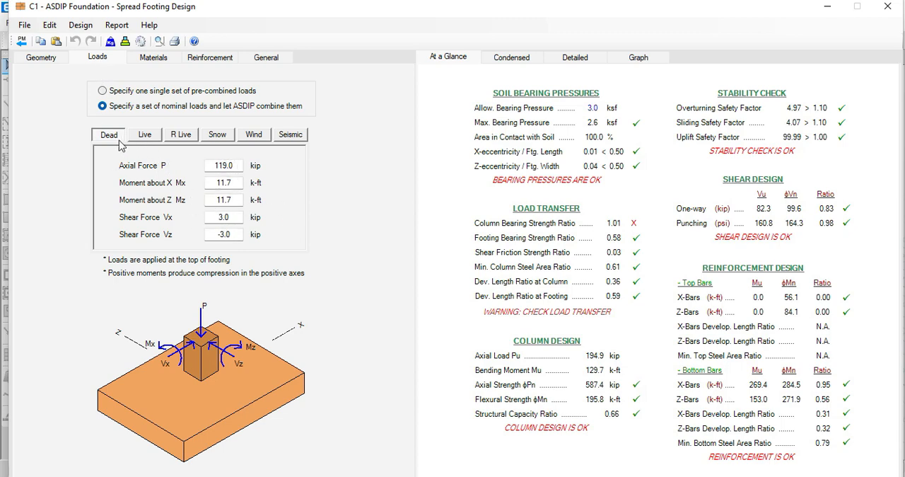
left_click(145, 135)
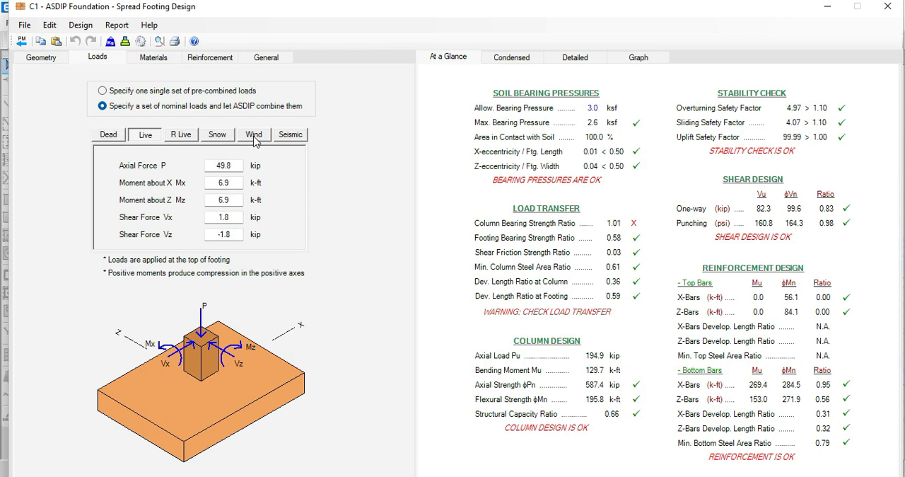
left_click(253, 134)
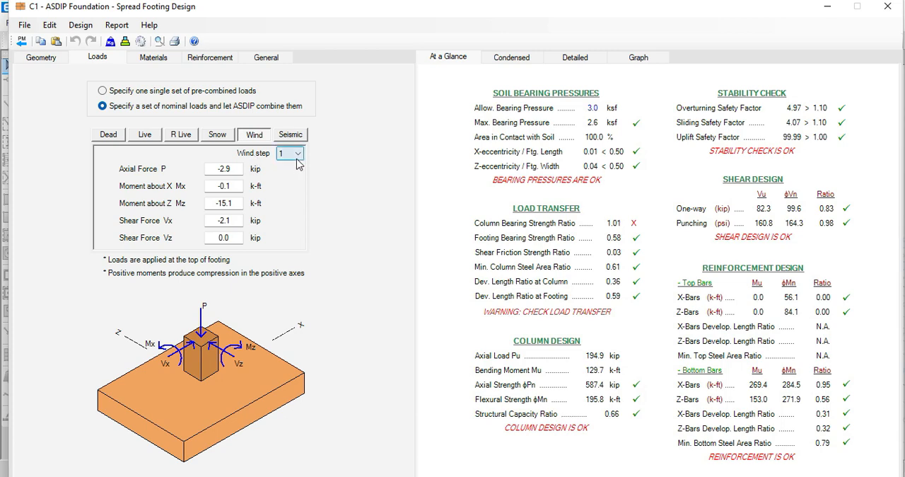
left_click(299, 154)
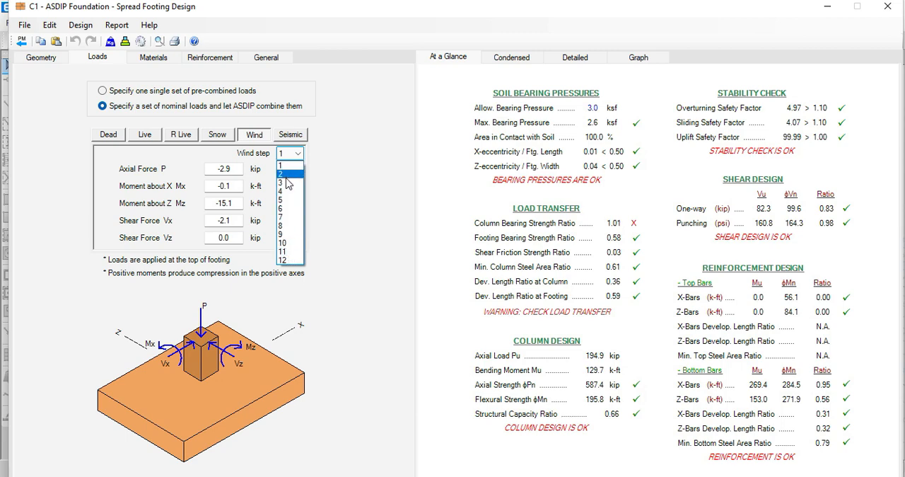
left_click(283, 174)
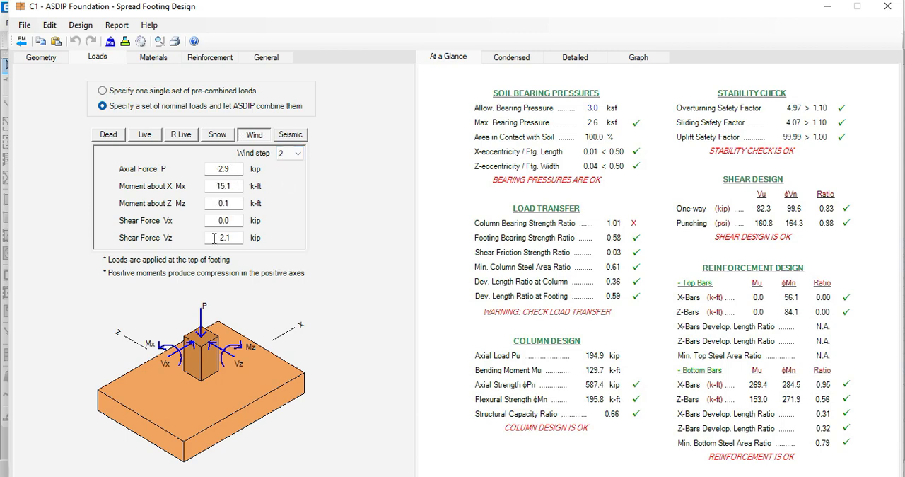
left_click(298, 153)
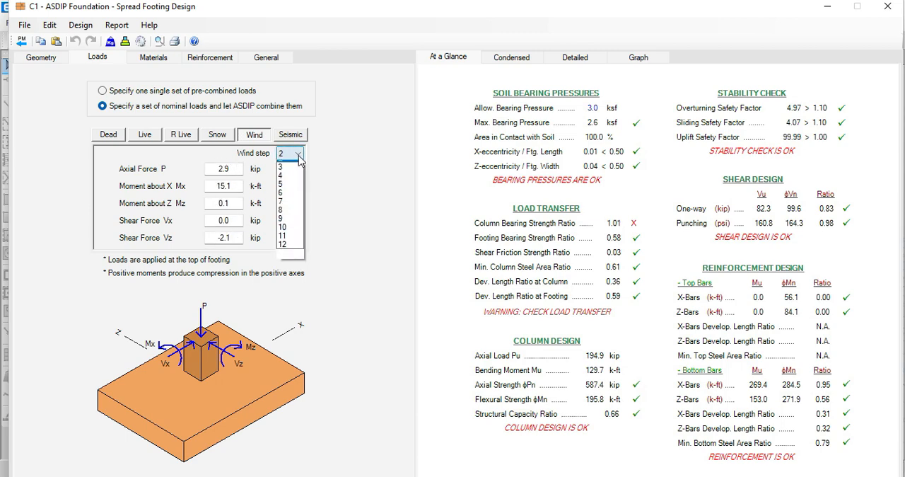
left_click(280, 173)
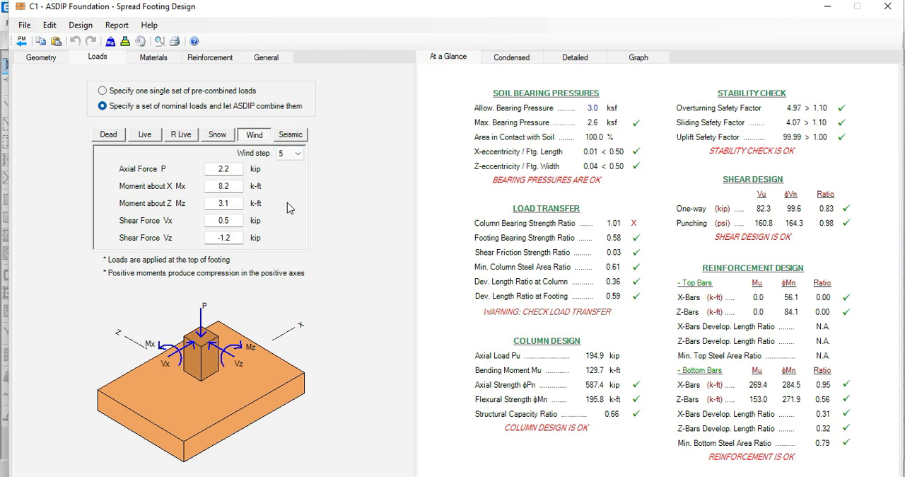
left_click(300, 154)
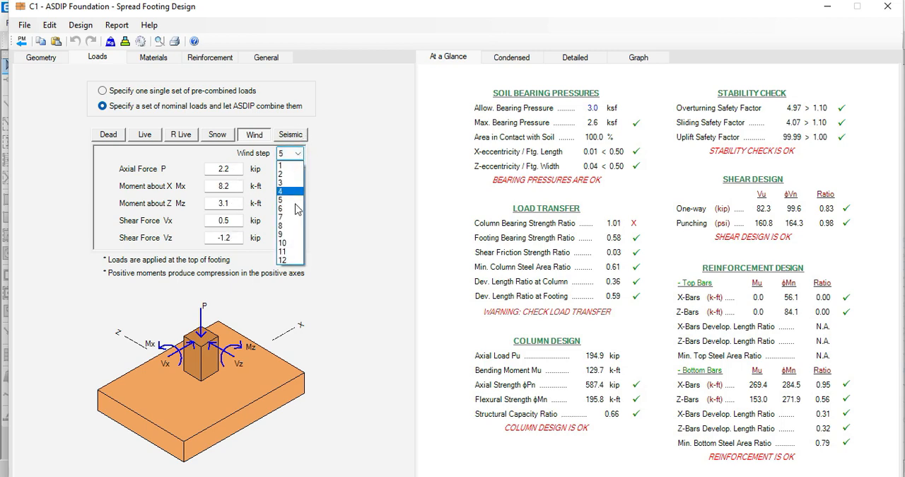
left_click(281, 242)
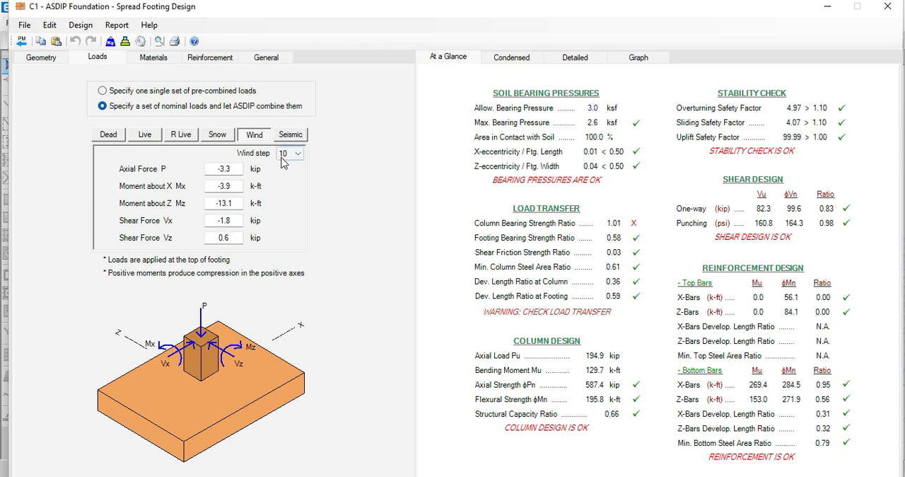
mouse_move(293, 168)
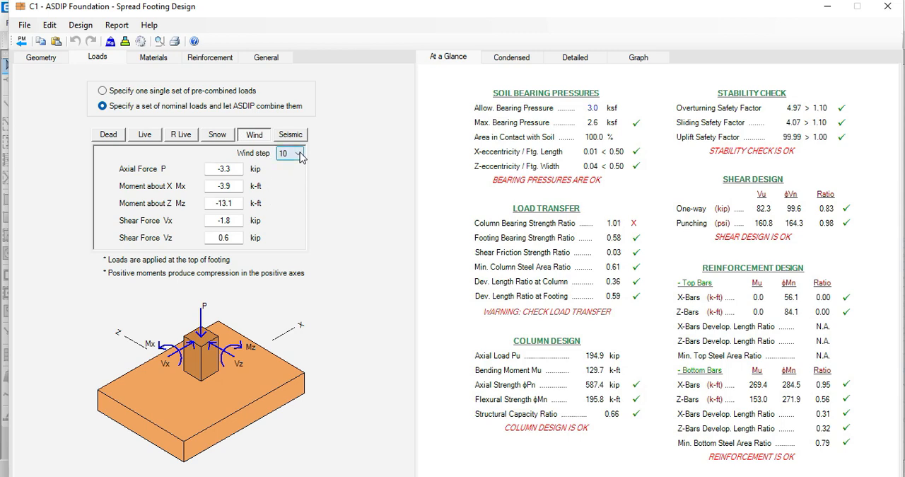
Display C1's seismic loads for seismic steps 3 and then 5.
left_click(290, 135)
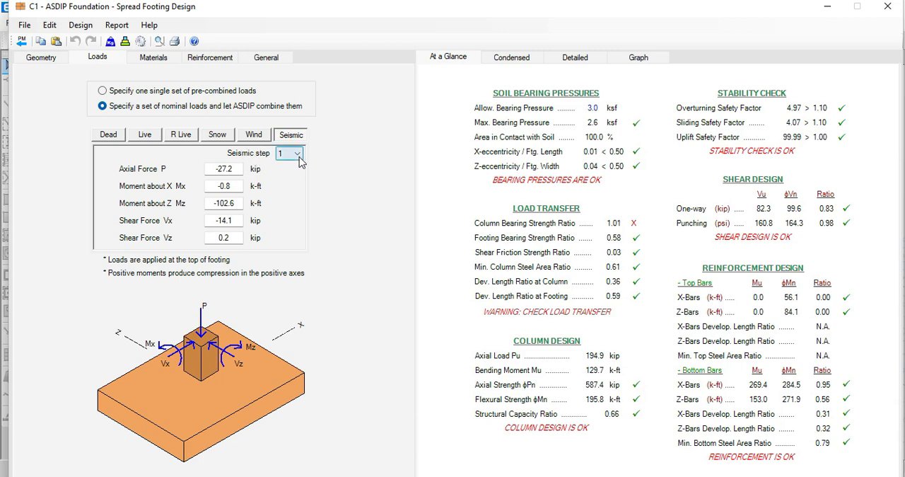
mouse_move(299, 161)
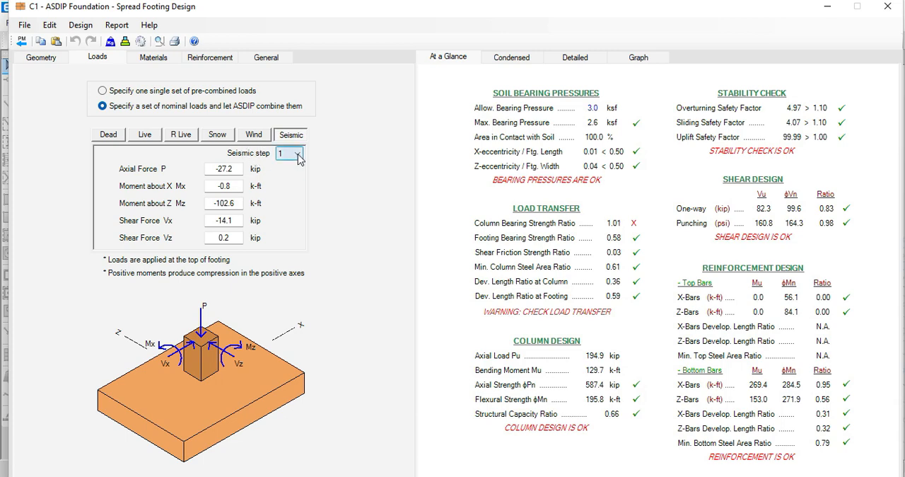
left_click(297, 154)
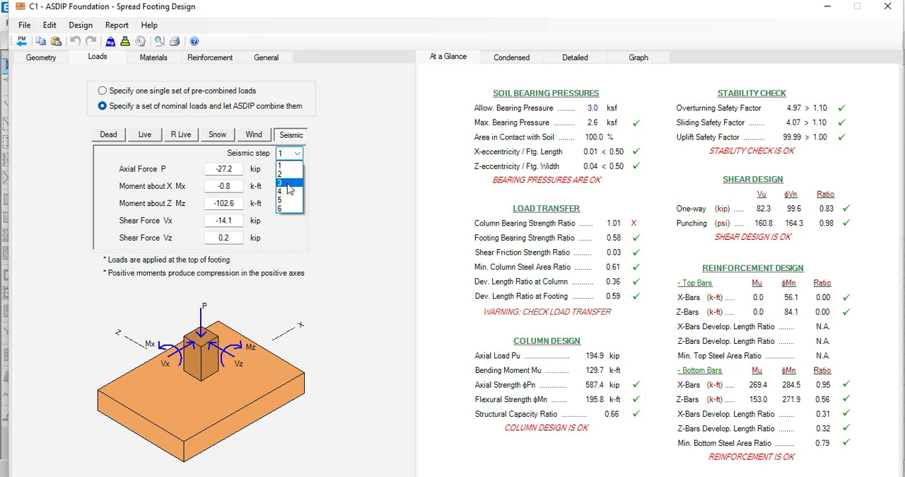
left_click(280, 181)
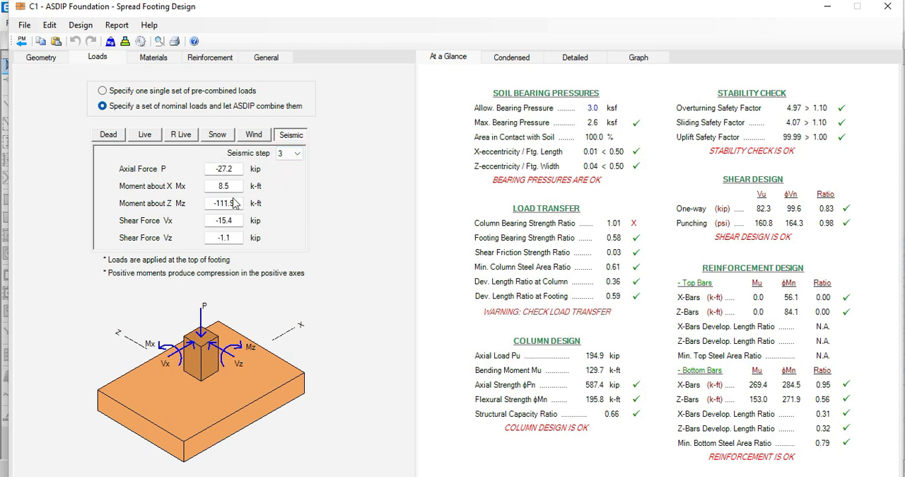
left_click(299, 153)
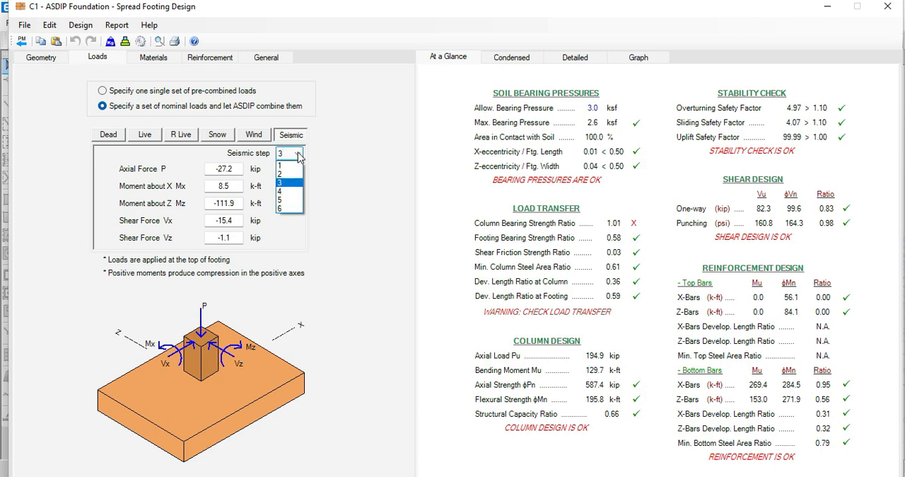
left_click(280, 203)
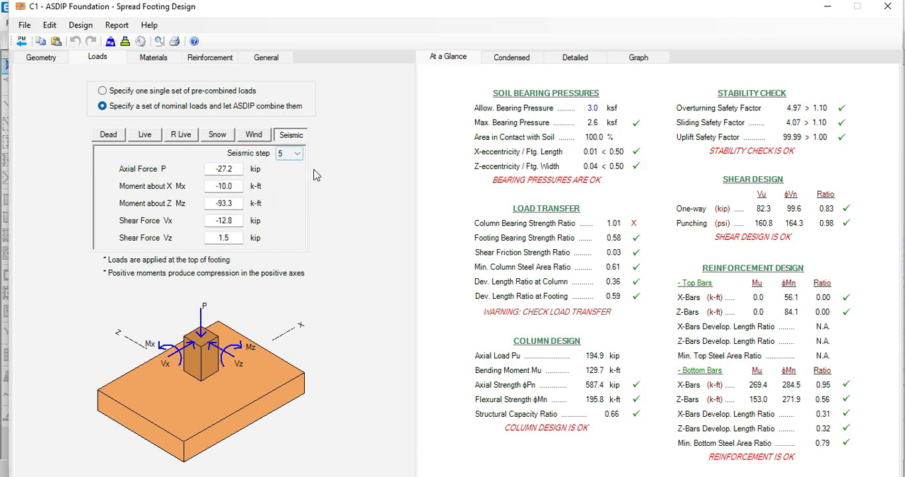
mouse_move(51, 78)
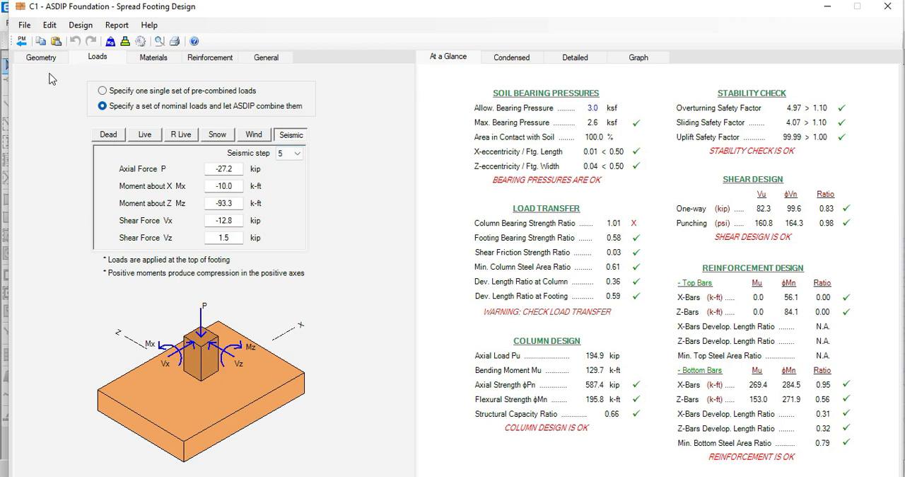
Review C1's soil bearing pressure graphs, then display the one-way shear graphs.
left_click(40, 57)
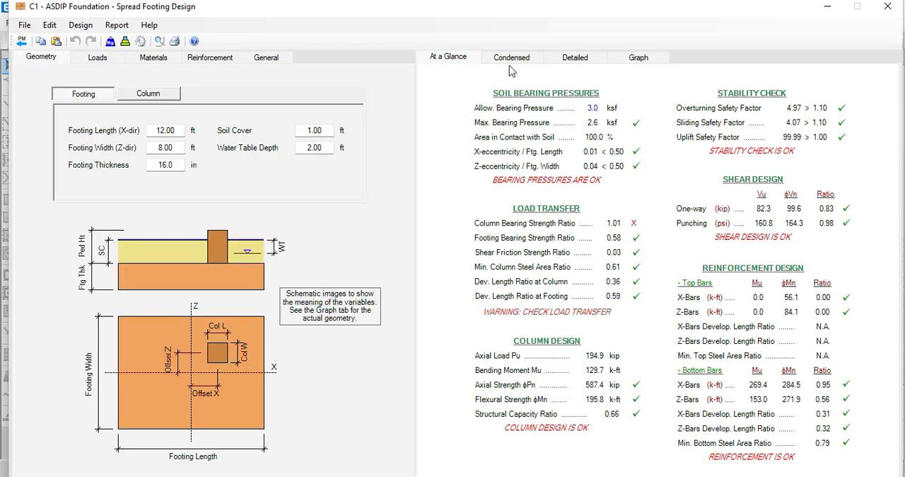
left_click(637, 58)
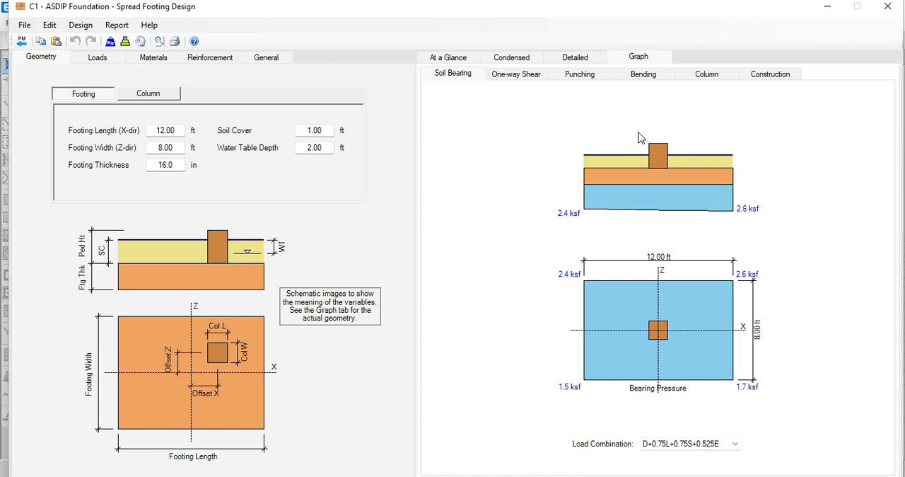
mouse_move(650, 107)
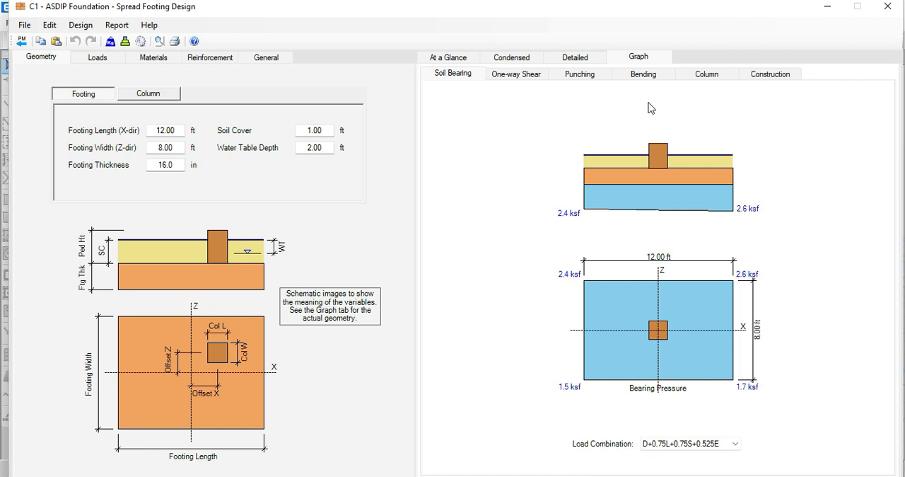
mouse_move(795, 292)
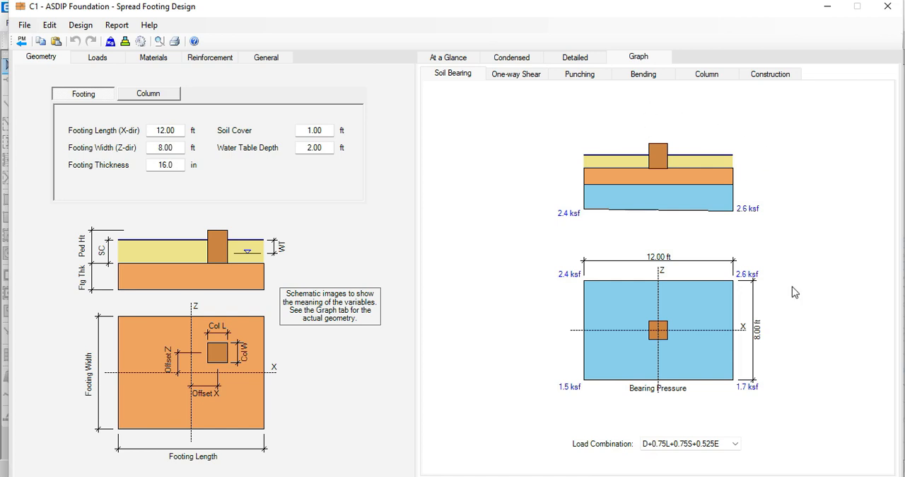
mouse_move(564, 146)
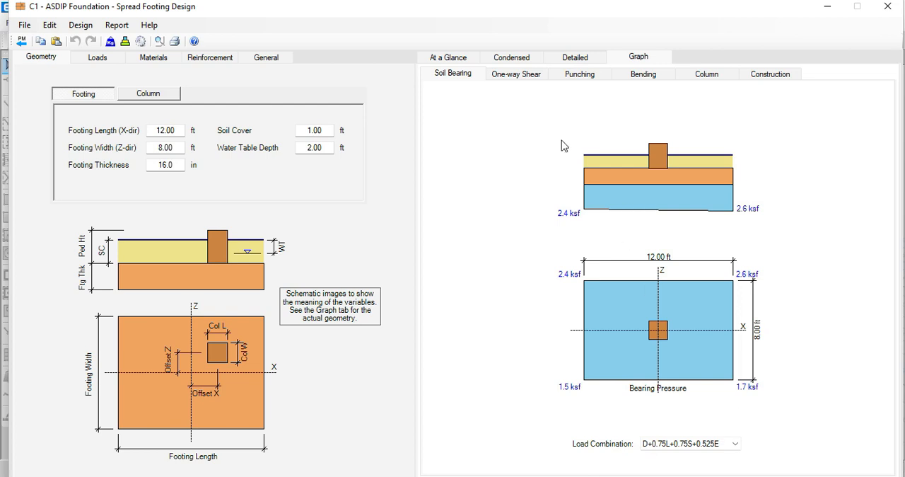
mouse_move(720, 431)
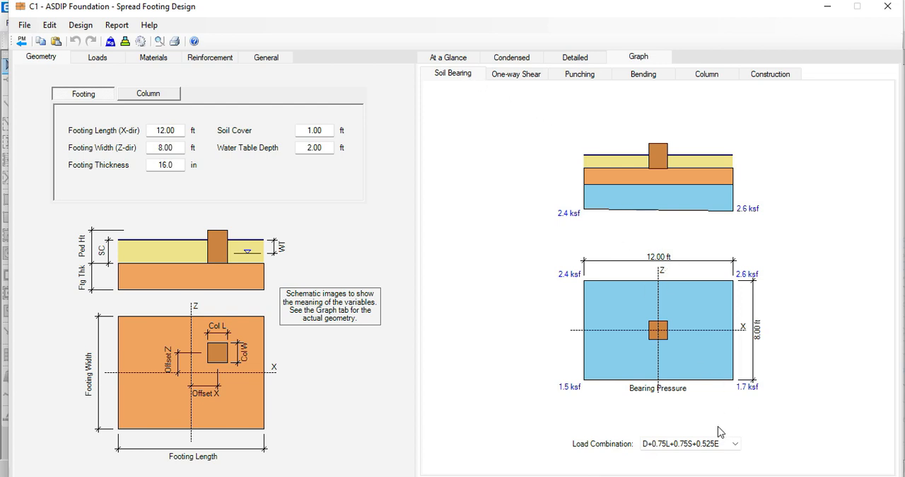
left_click(734, 442)
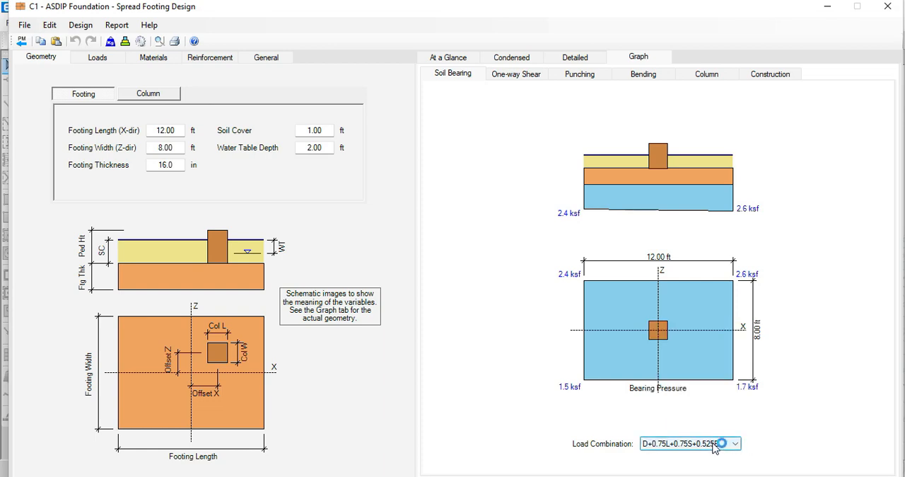
left_click(515, 73)
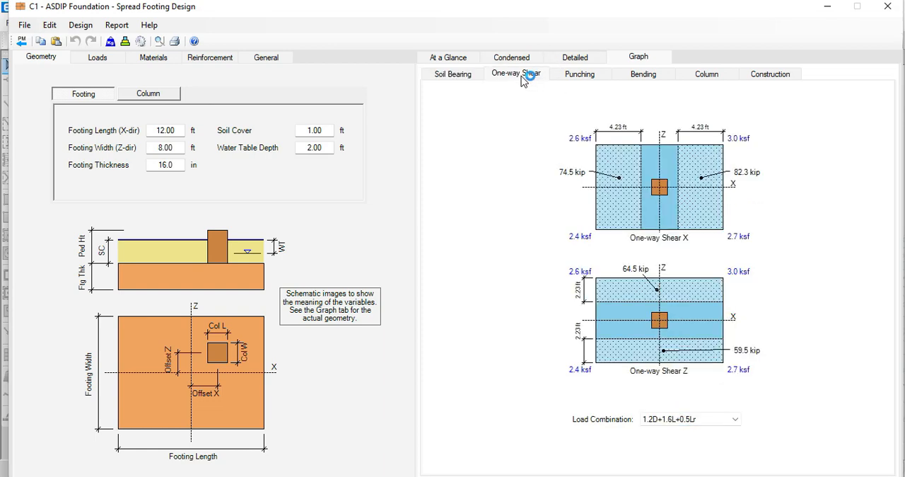
Step through C1's punching shear, bending, column interaction and construction drawing views.
left_click(689, 418)
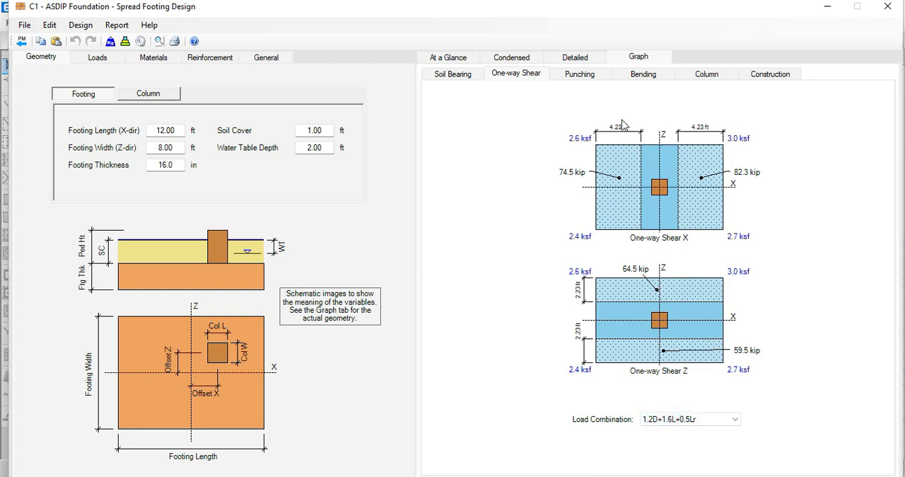
left_click(579, 74)
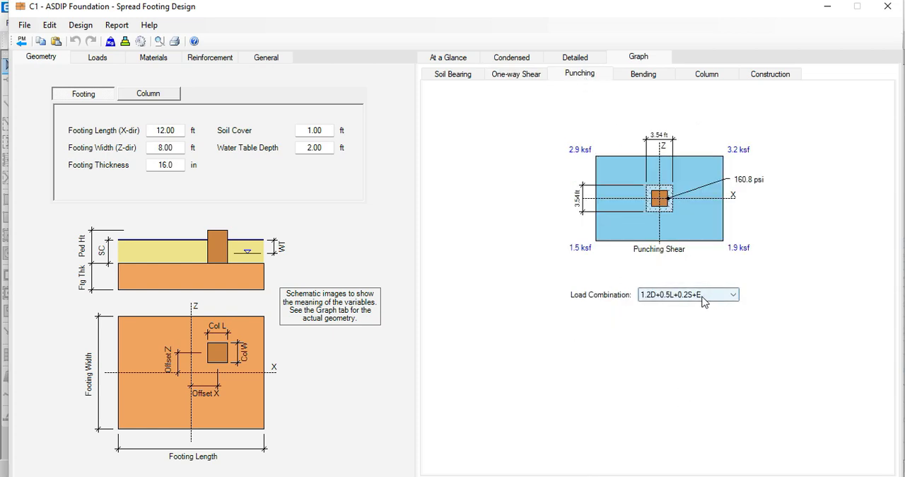
left_click(643, 74)
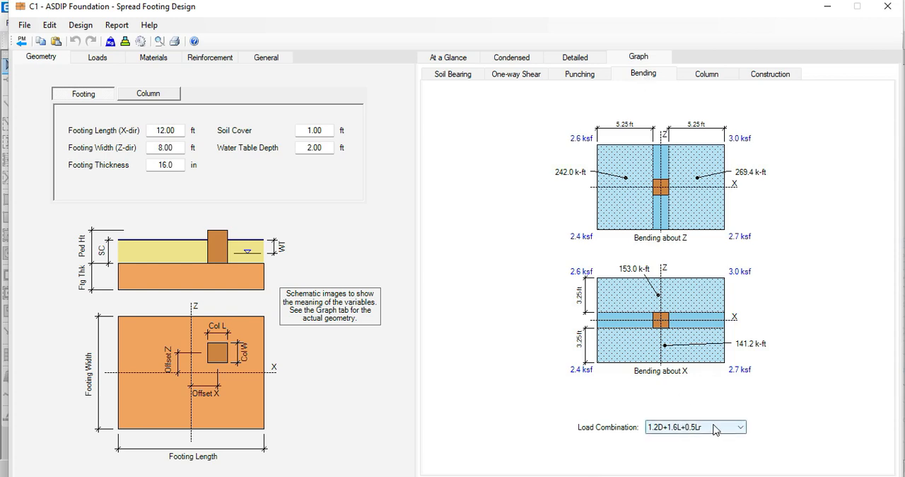
left_click(706, 73)
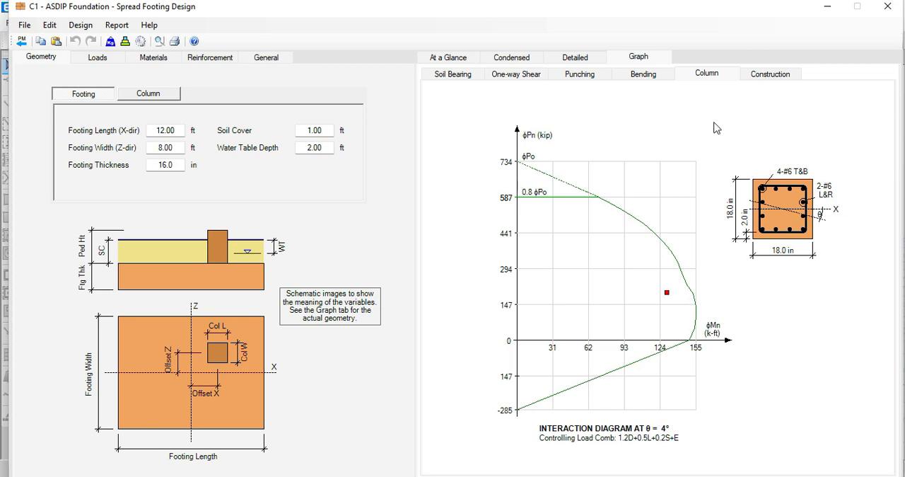
left_click(770, 73)
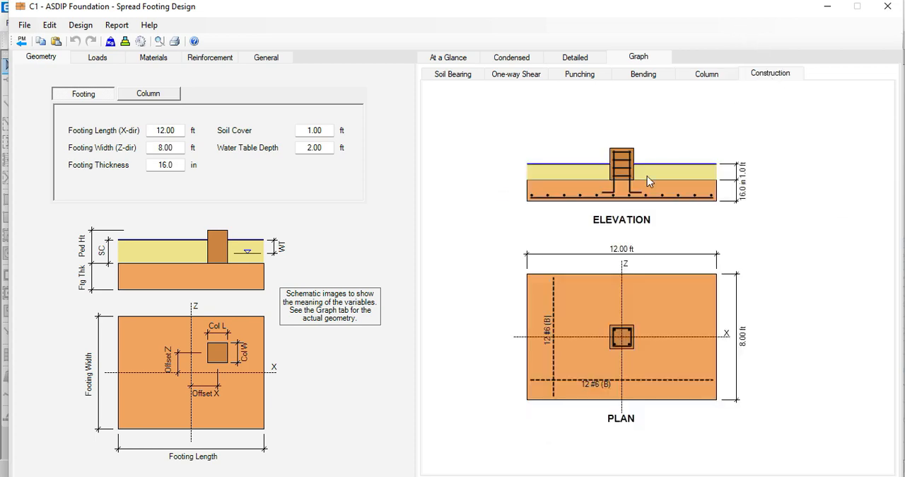
mouse_move(705, 323)
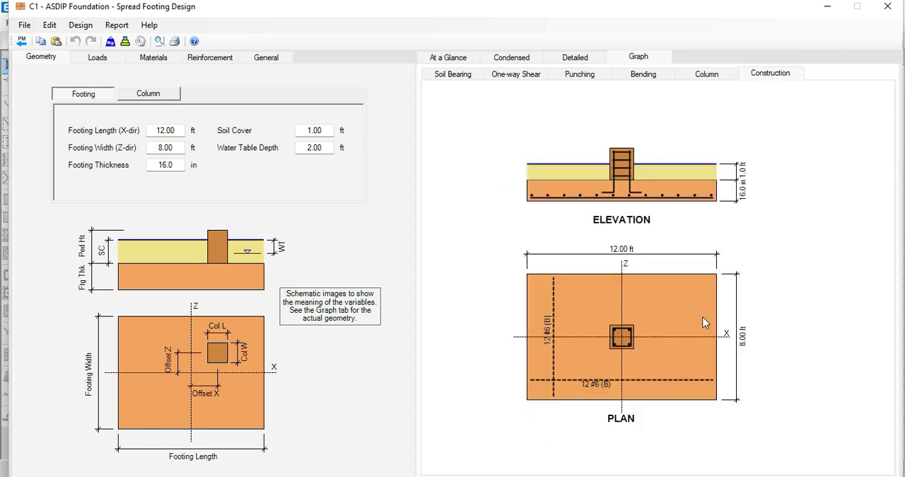
Return to C1's applied loads, showing seismic step 5 forces and moments.
left_click(97, 57)
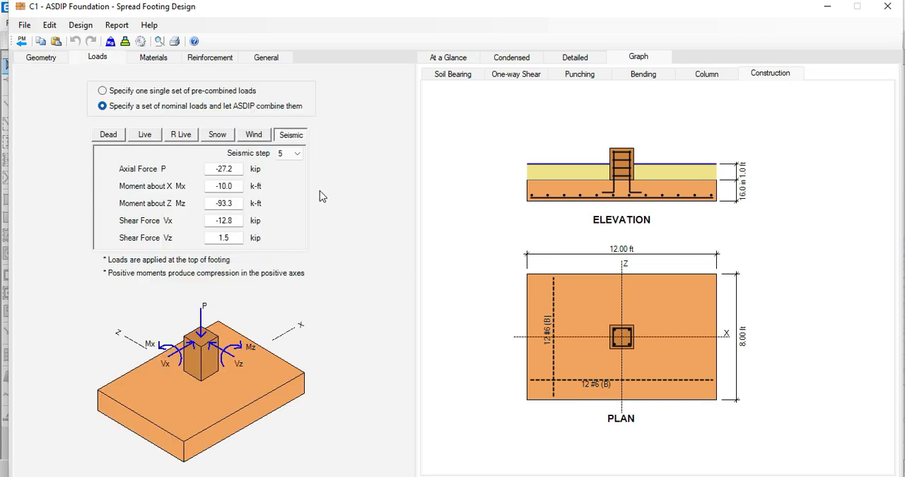
mouse_move(304, 197)
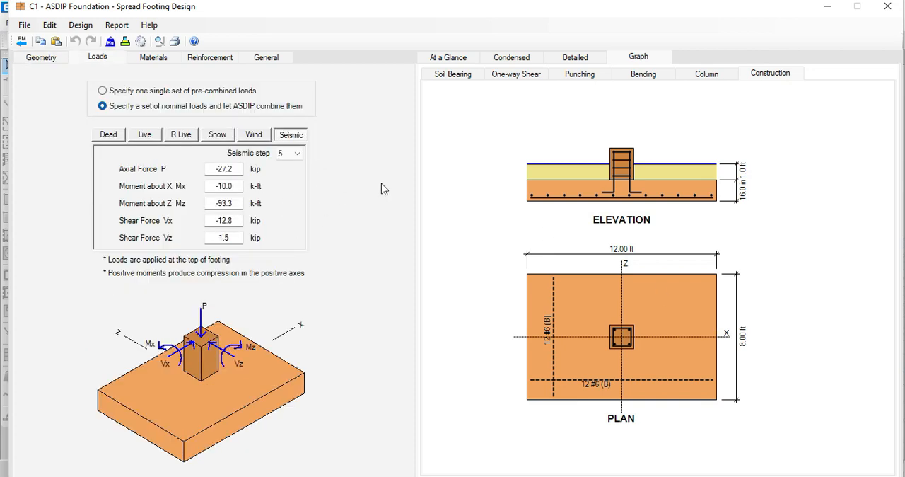
mouse_move(309, 196)
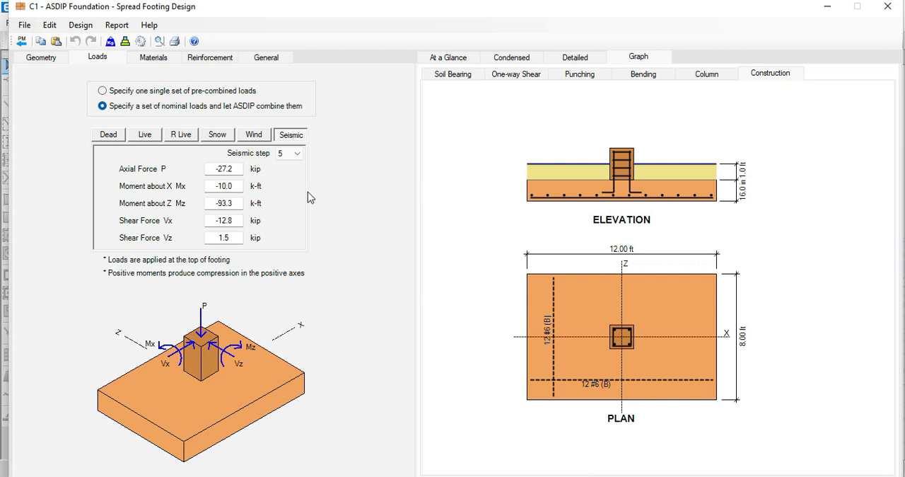
mouse_move(319, 199)
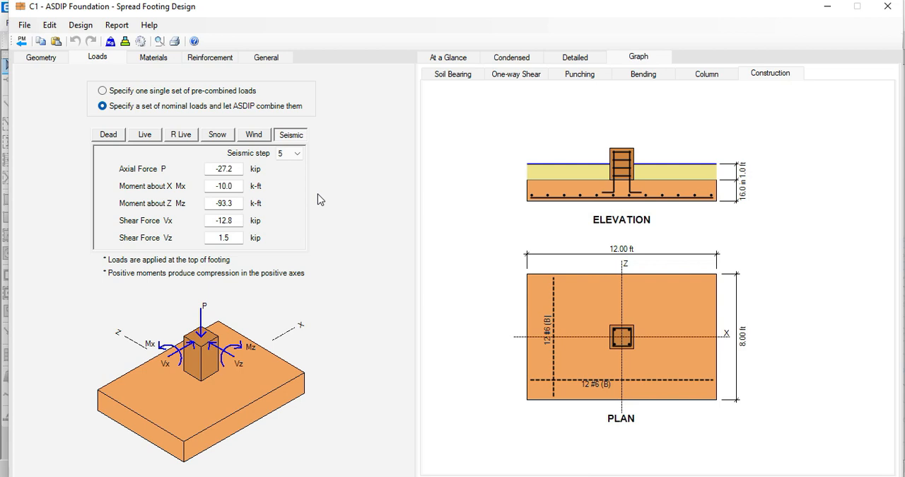
mouse_move(275, 193)
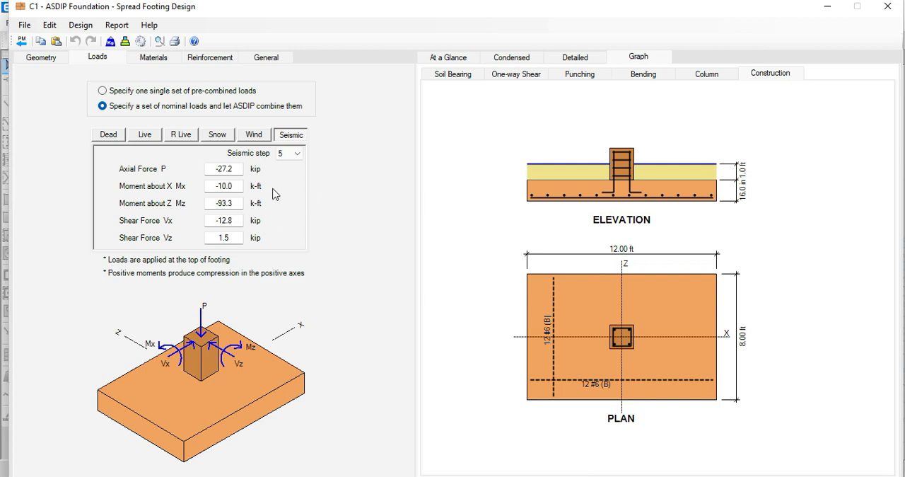
mouse_move(324, 210)
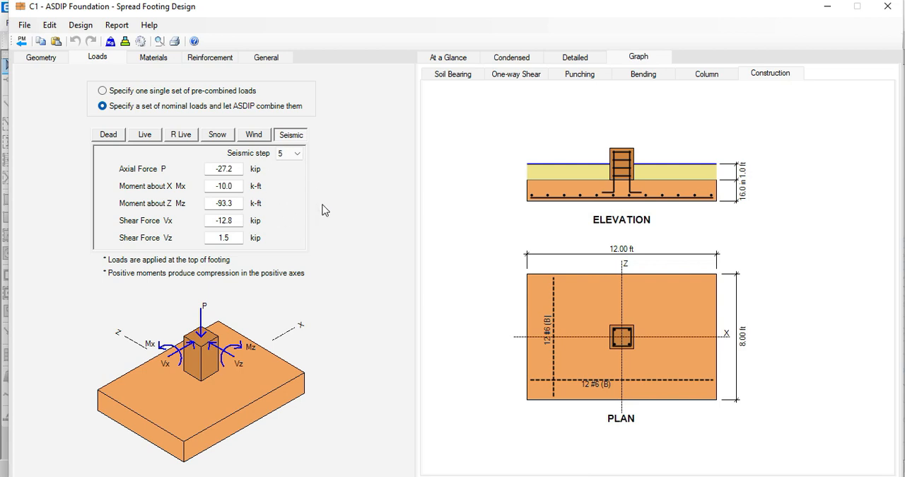
mouse_move(362, 206)
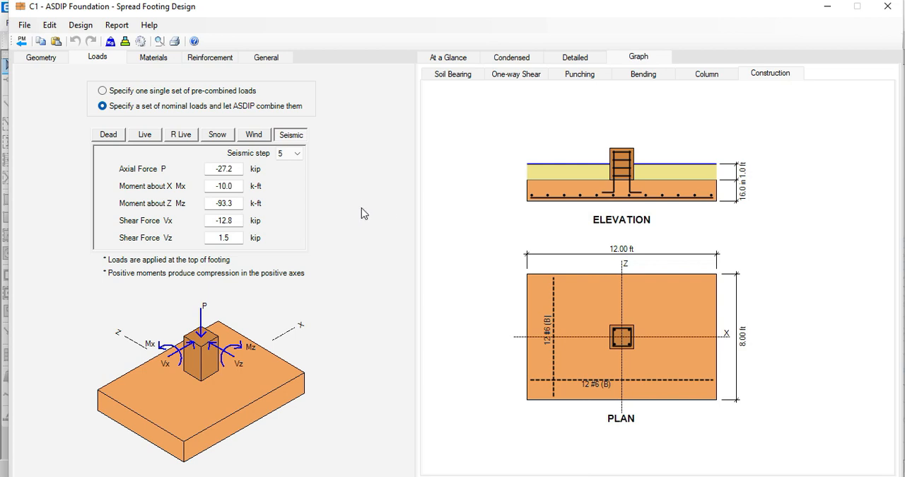
mouse_move(433, 205)
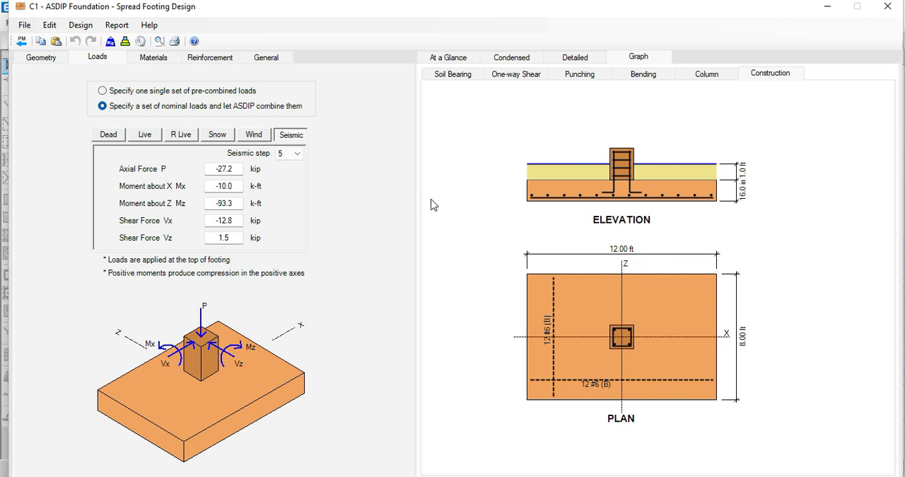
mouse_move(459, 223)
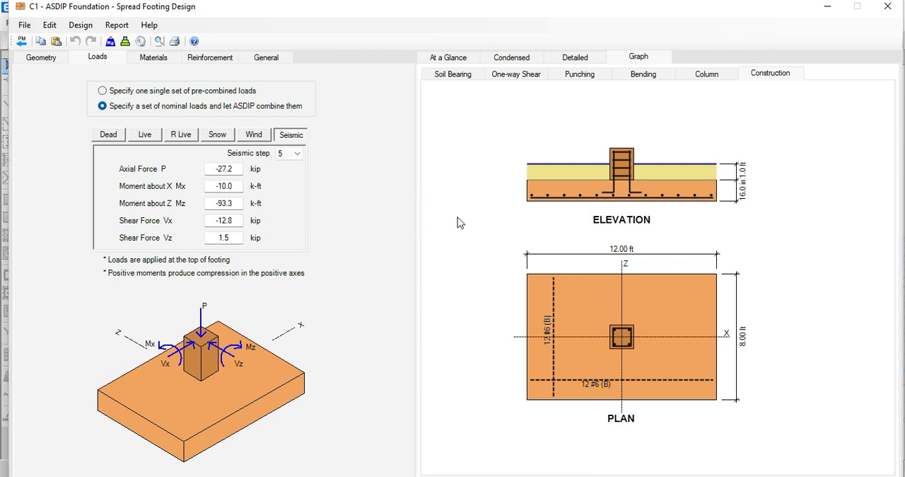
mouse_move(396, 224)
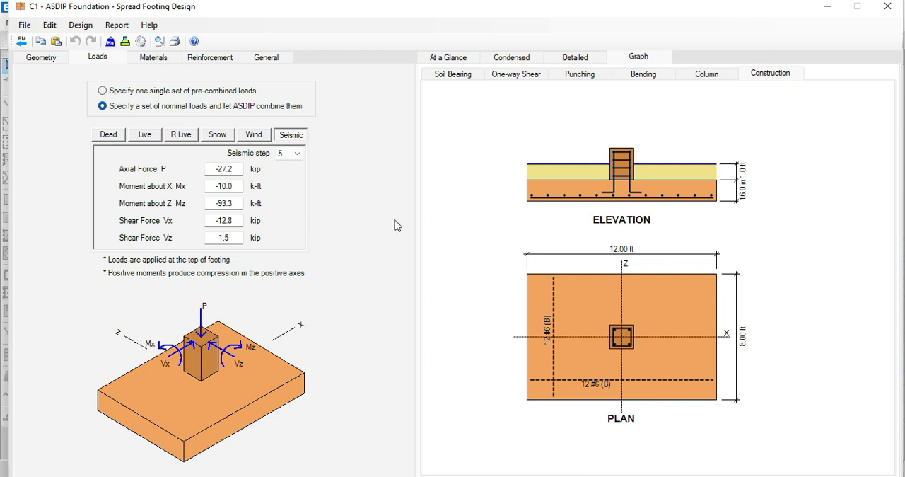
mouse_move(413, 258)
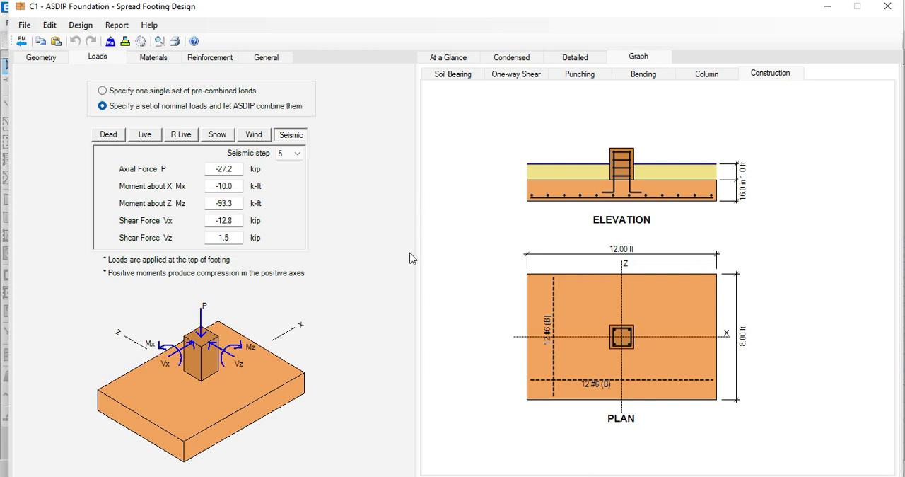
mouse_move(374, 196)
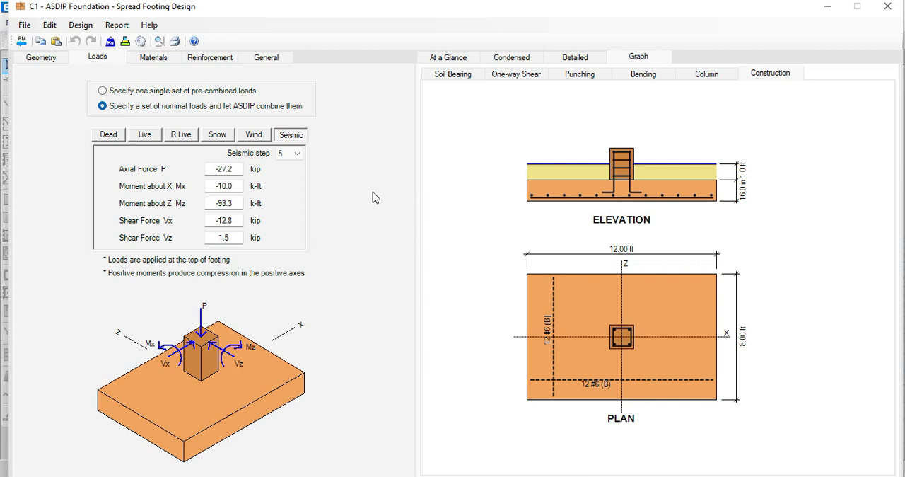